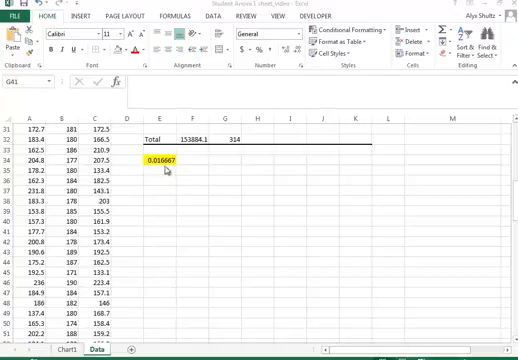
{"action": "mouse_move", "coordinate": [148, 184]}
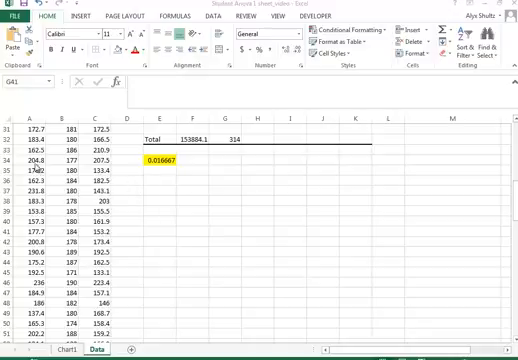
{"action": "mouse_move", "coordinate": [170, 184]}
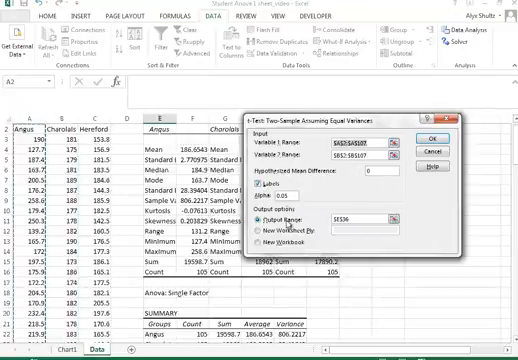
Produce the Angus vs Charolais equal-variance t-test below the yellow Bonferroni cell.
{"action": "scroll", "scroll_direction": "down", "scroll_amount": 3}
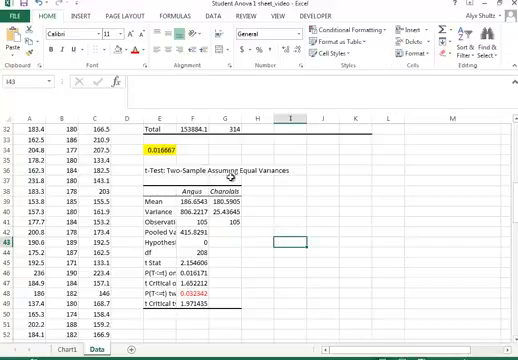
{"action": "scroll", "scroll_direction": "down", "scroll_amount": 3}
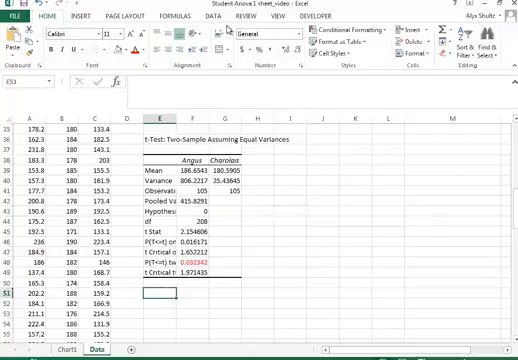
Run the Angus vs Hereford equal-variance t-test via Data Analysis, output below the first test.
{"action": "left_click", "coordinate": [212, 16]}
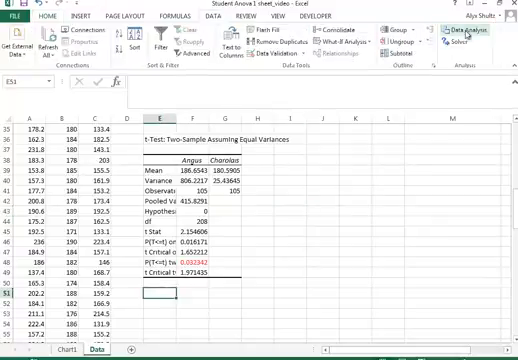
{"action": "left_click", "coordinate": [462, 30]}
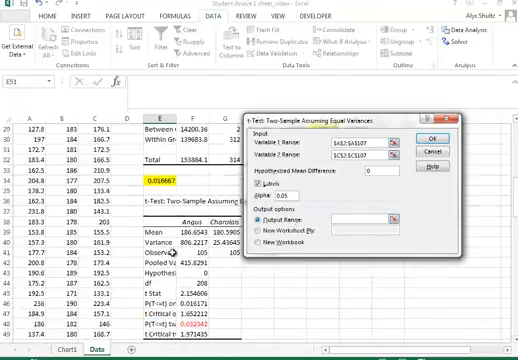
{"action": "left_click", "coordinate": [408, 138]}
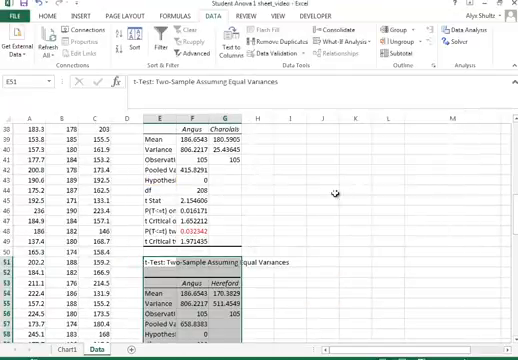
{"action": "scroll", "scroll_direction": "down", "scroll_amount": 3}
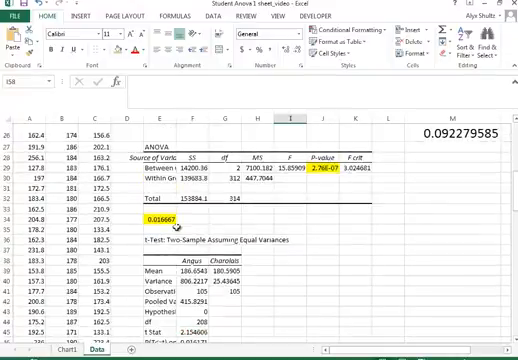
{"action": "scroll", "scroll_direction": "down", "scroll_amount": 3}
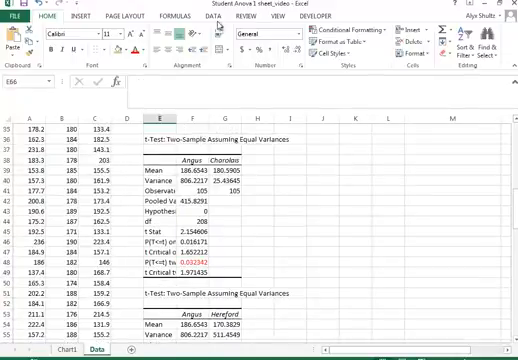
Run the Charolais vs Hereford equal-variance t-test, output below the second test.
{"action": "left_click", "coordinate": [504, 40]}
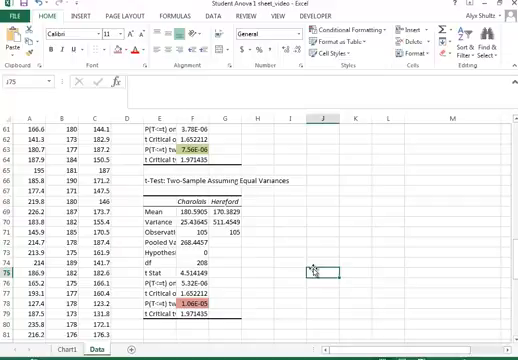
{"action": "mouse_move", "coordinate": [284, 260]}
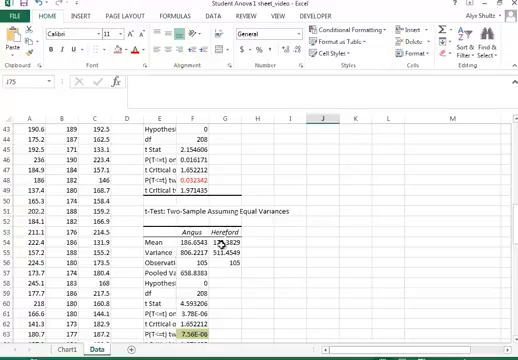
{"action": "scroll", "scroll_direction": "down", "scroll_amount": 3}
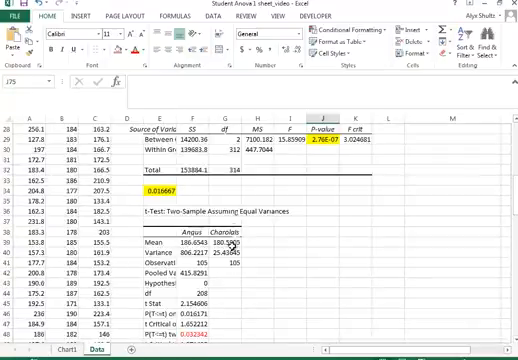
{"action": "scroll", "scroll_direction": "down", "scroll_amount": 3}
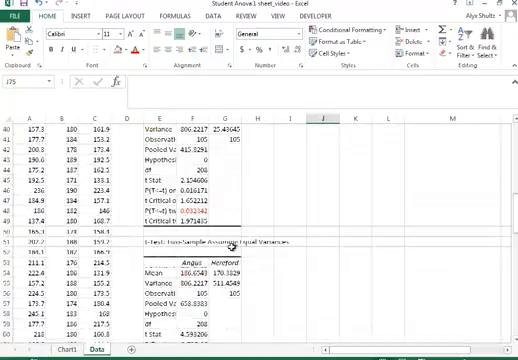
{"action": "scroll", "scroll_direction": "down", "scroll_amount": 3}
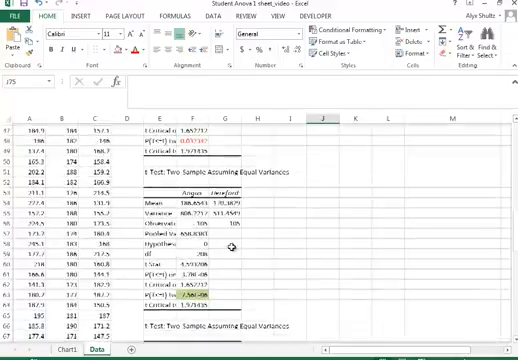
{"action": "scroll", "scroll_direction": "down", "scroll_amount": 3}
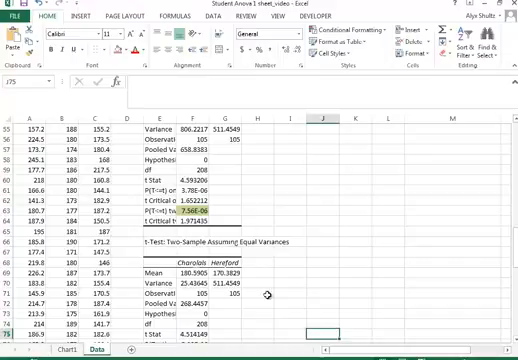
{"action": "scroll", "scroll_direction": "down", "scroll_amount": 3}
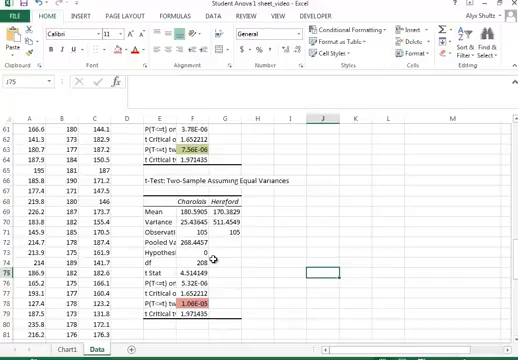
{"action": "scroll", "scroll_direction": "down", "scroll_amount": 3}
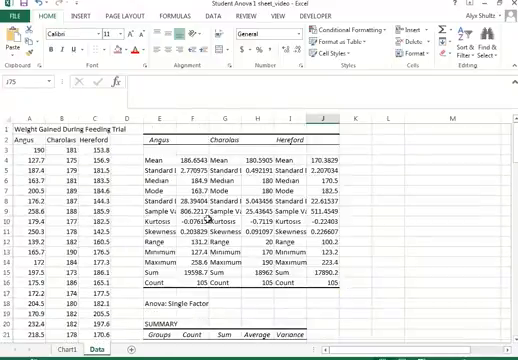
Enter between-groups SS divided by total SS beside the ANOVA, giving effect size 0.092279585.
{"action": "scroll", "scroll_direction": "down", "scroll_amount": 3}
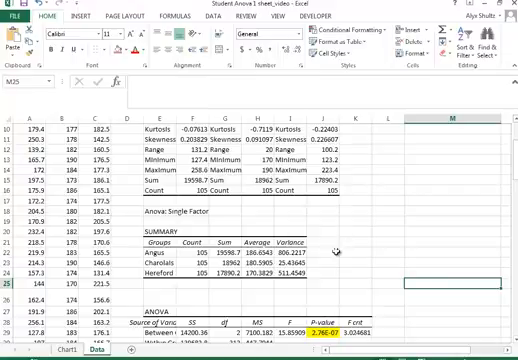
{"action": "scroll", "scroll_direction": "down", "scroll_amount": 3}
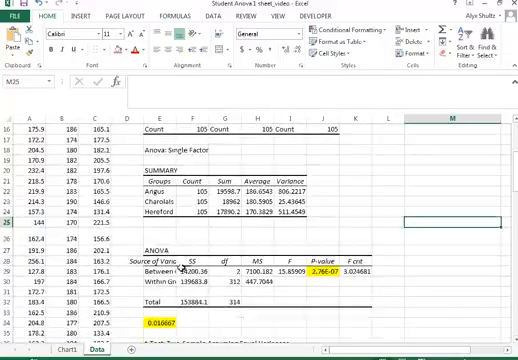
{"action": "left_click", "coordinate": [160, 272]}
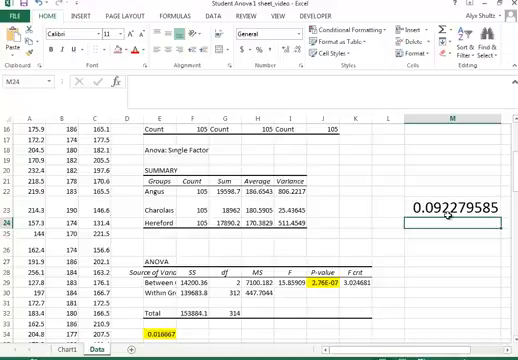
{"action": "left_click", "coordinate": [456, 208]}
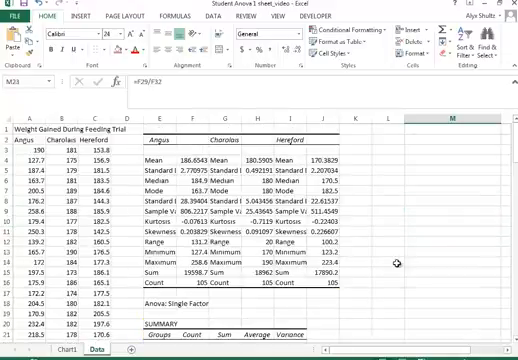
{"action": "scroll", "scroll_direction": "down", "scroll_amount": 3}
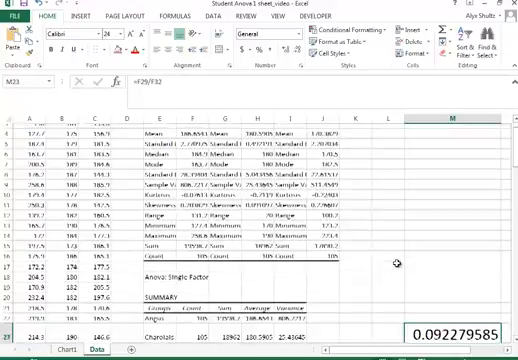
{"action": "scroll", "scroll_direction": "down", "scroll_amount": 3}
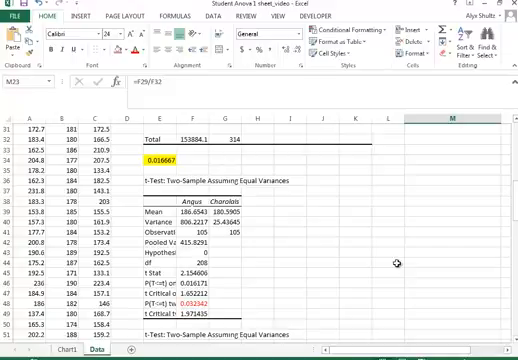
{"action": "scroll", "scroll_direction": "down", "scroll_amount": 3}
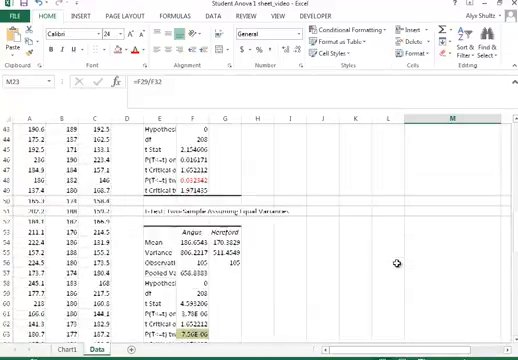